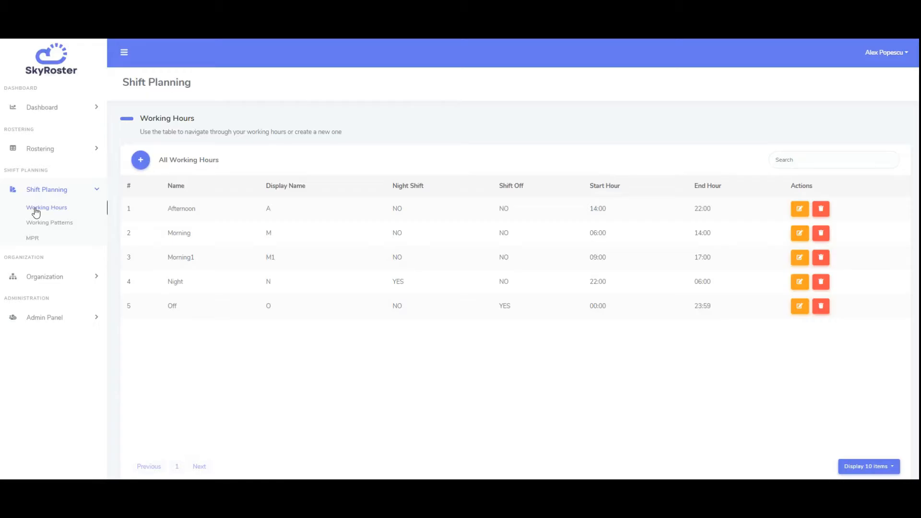
mouse_move(32, 227)
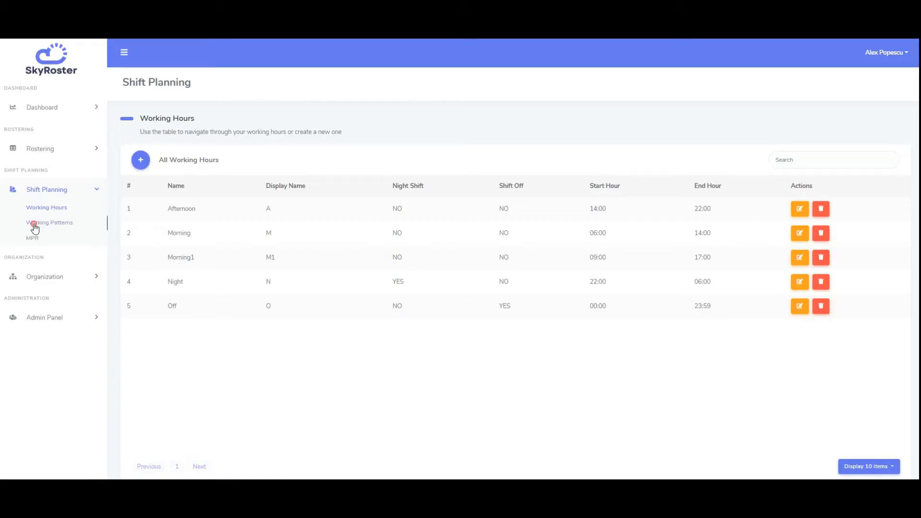
- Browse the working patterns, then show the Man Power Requirements table with its ten entries
click(50, 223)
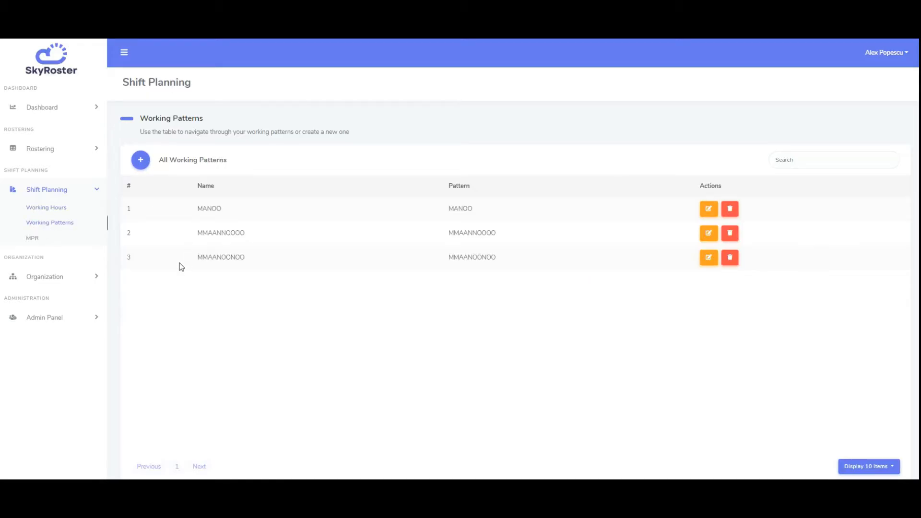
click(27, 238)
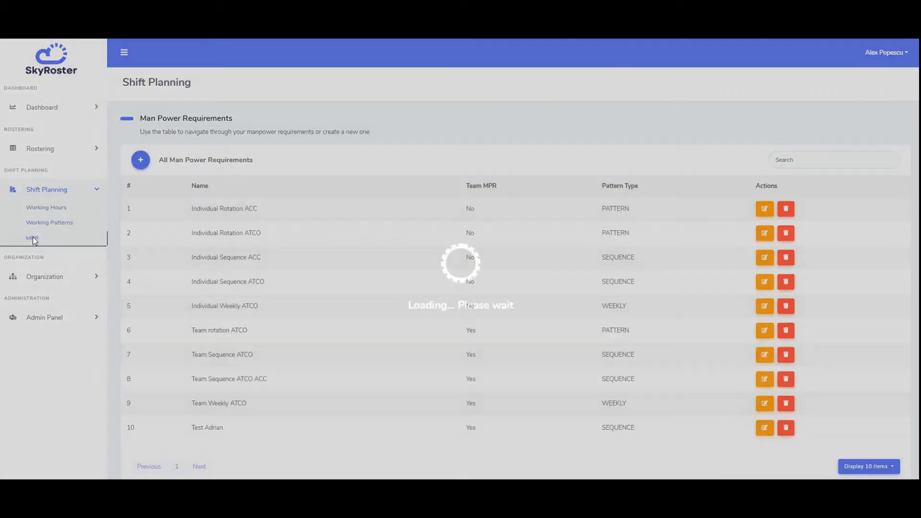
click(31, 238)
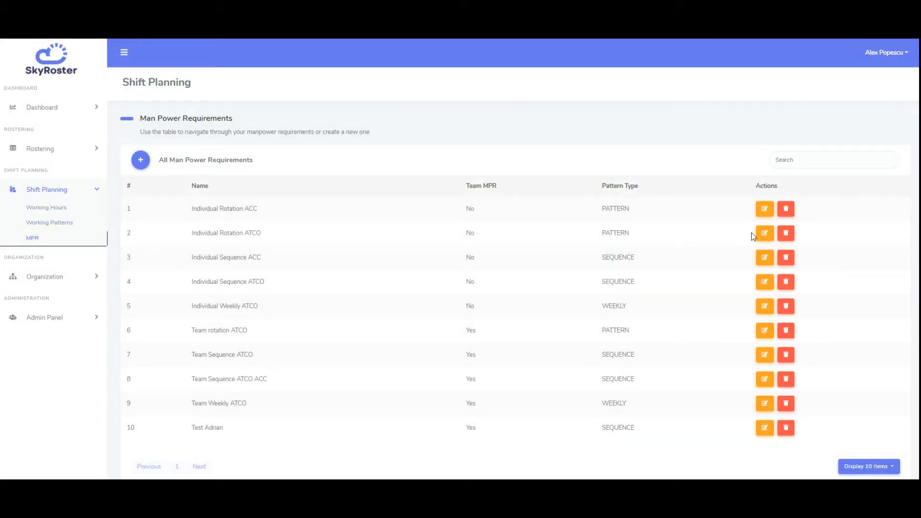
click(764, 232)
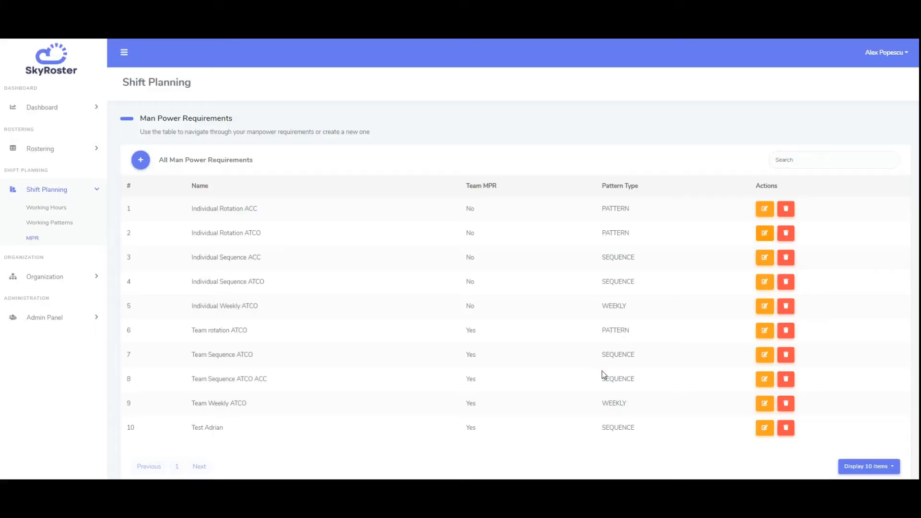
click(764, 330)
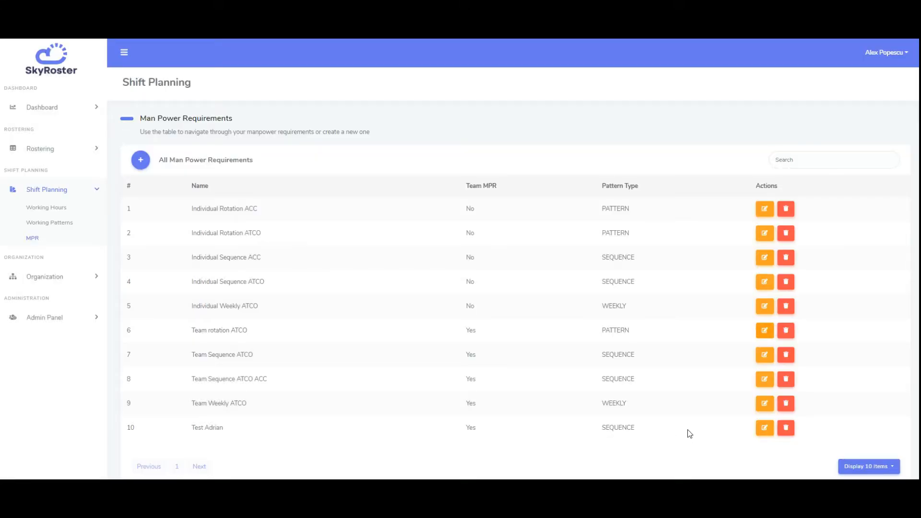
click(763, 403)
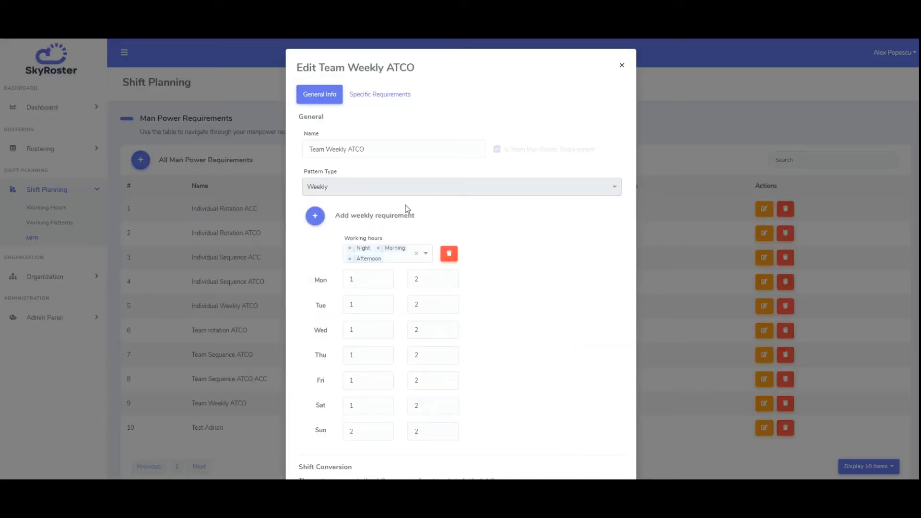
scroll(down, 3)
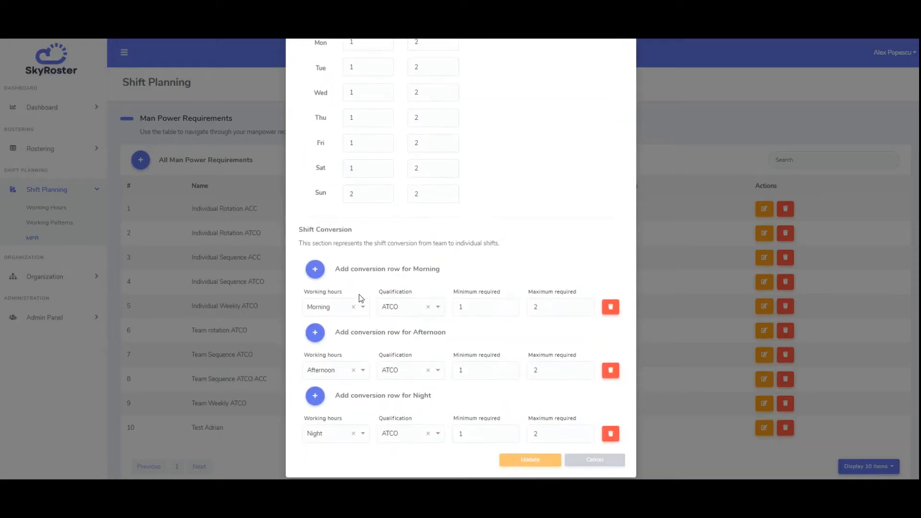
mouse_move(599, 465)
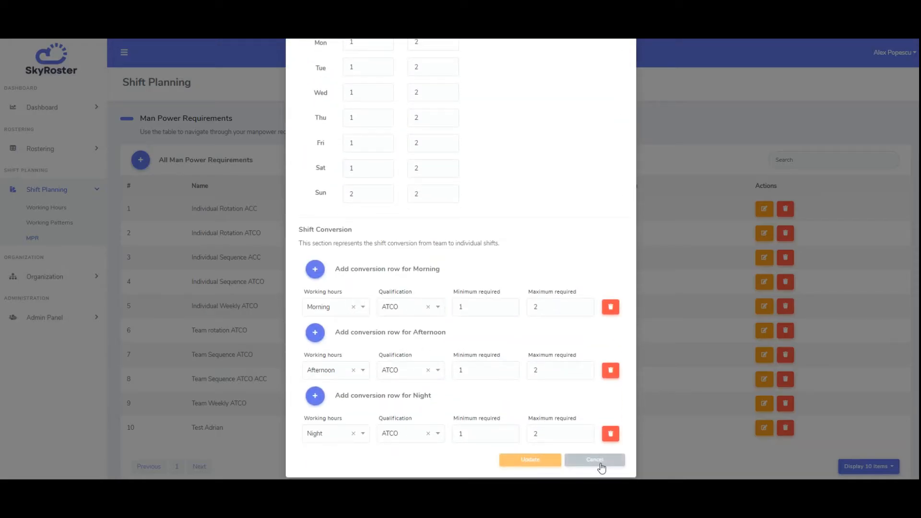
click(595, 460)
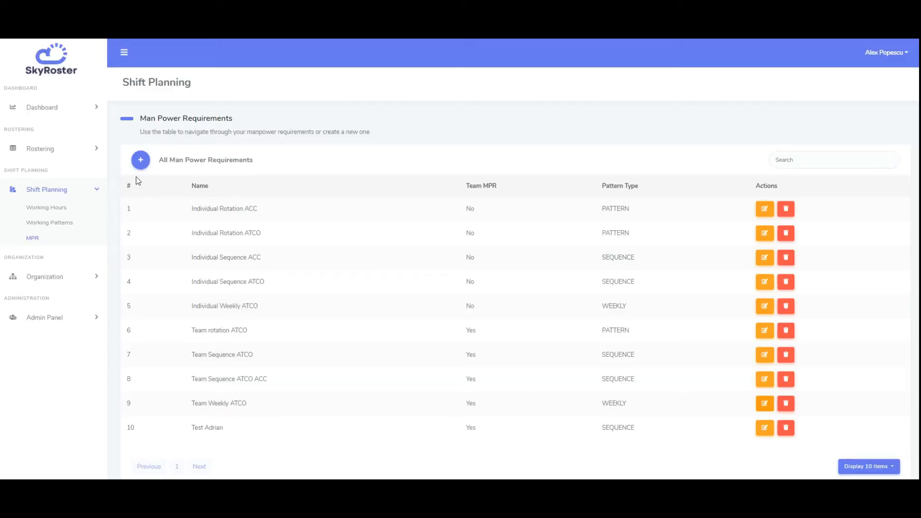
- Start a new manpower requirement and keep it as an individual (non-team) one
click(140, 159)
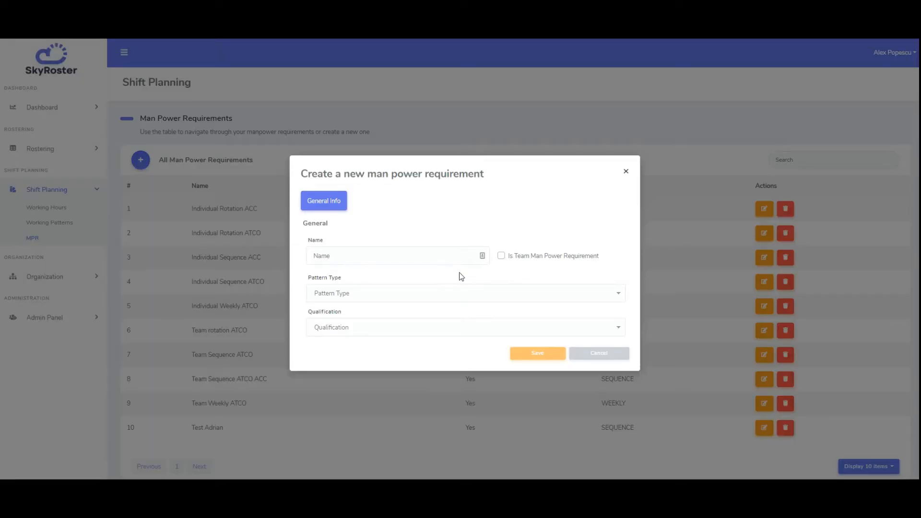
click(501, 255)
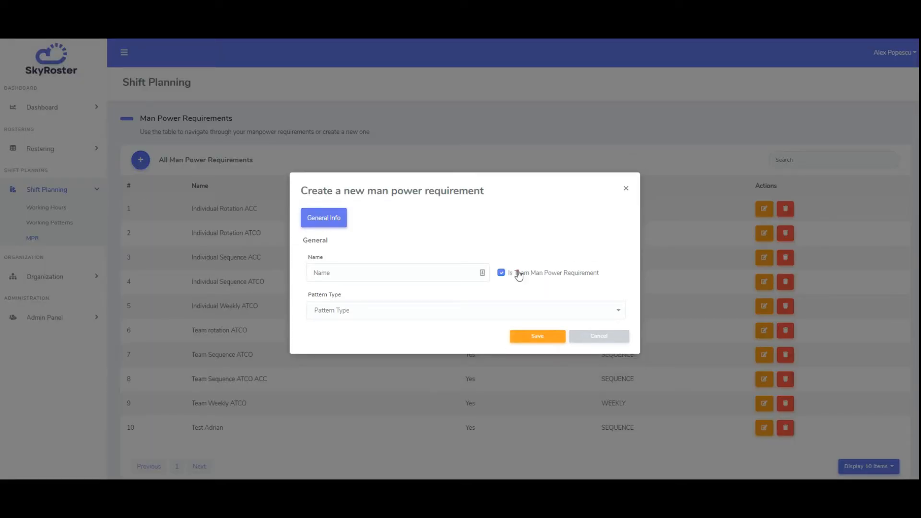
click(501, 272)
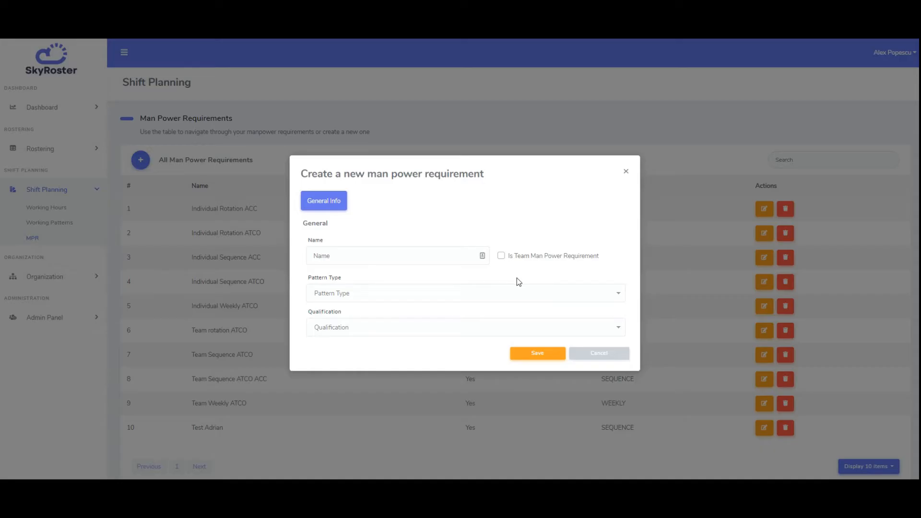
mouse_move(512, 282)
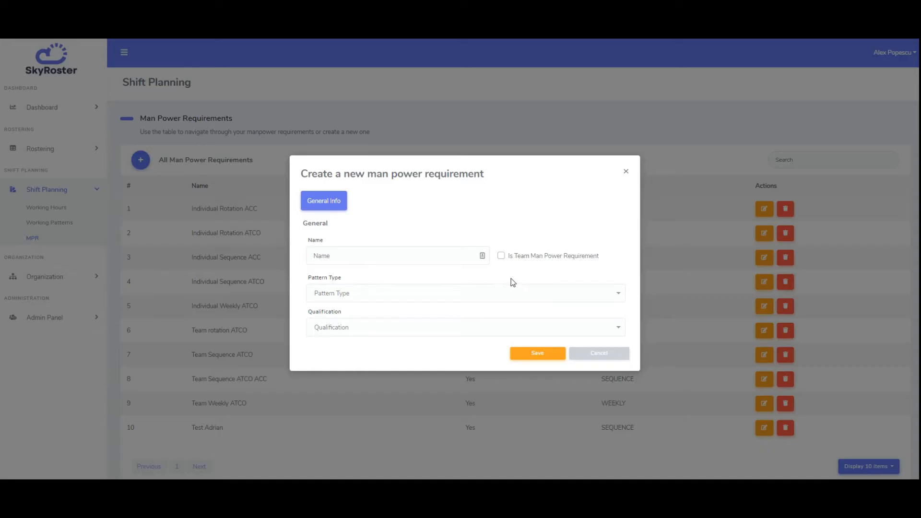
- Set the new requirement's pattern type to Sequence after trying Weekly
click(464, 293)
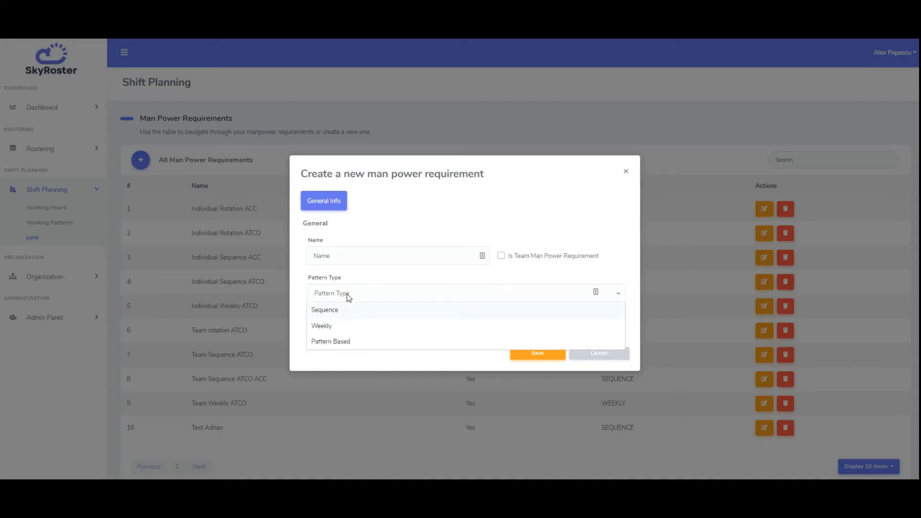
click(321, 326)
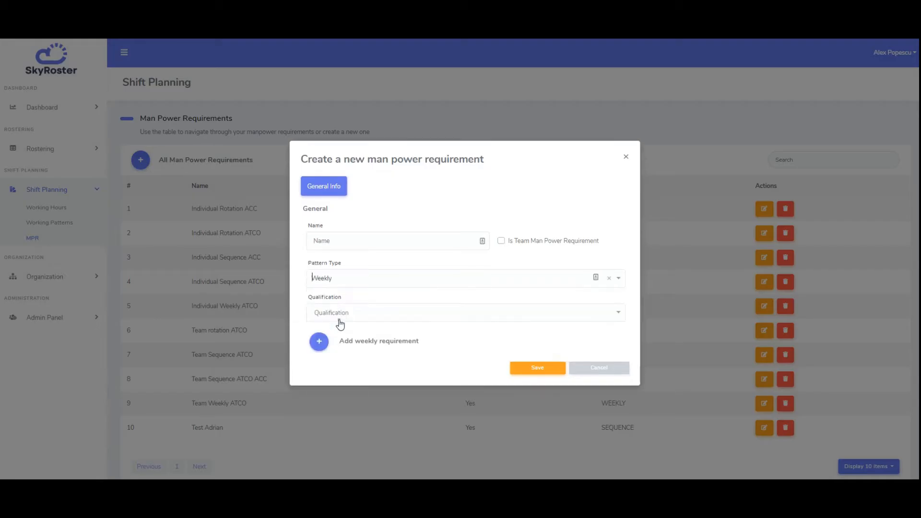
click(459, 278)
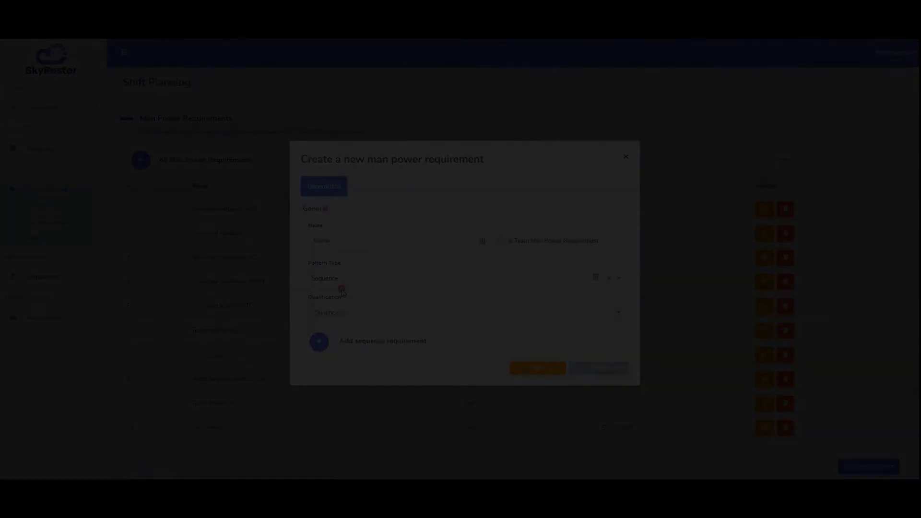
- Name the requirement 'Individual ATCO MPR sequence' and begin choosing its qualification
text(Individual ATCO MPR sequence)
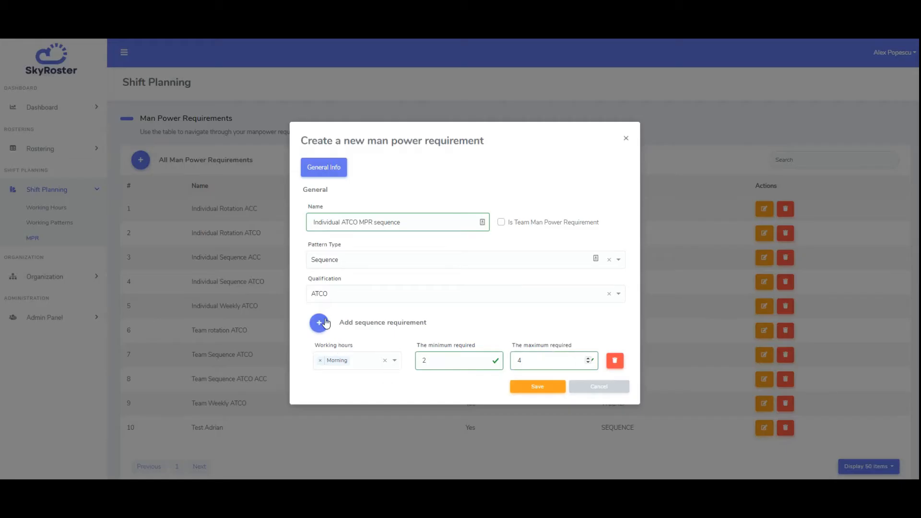
click(318, 323)
text(pattern based)
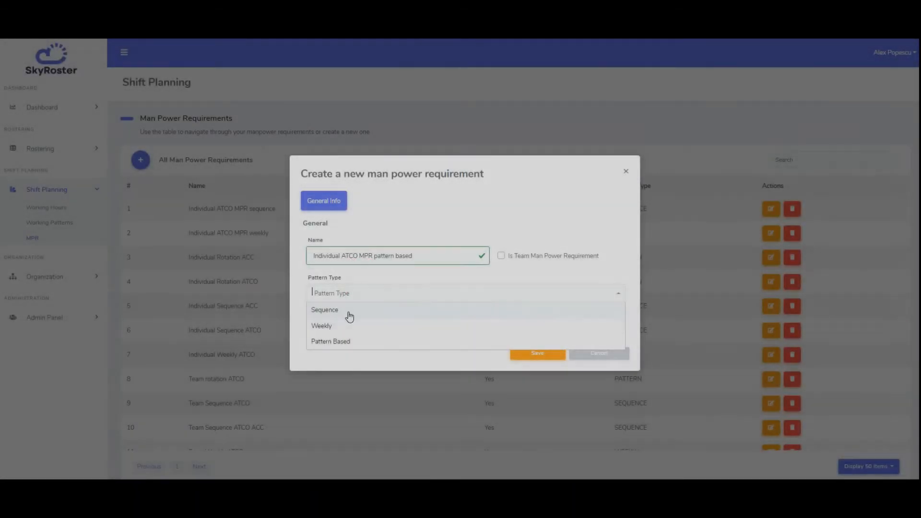
- Save the pattern-based requirement with ATCO qualification, shift pattern MMAANNOOOO and vertical MPR 3
click(330, 341)
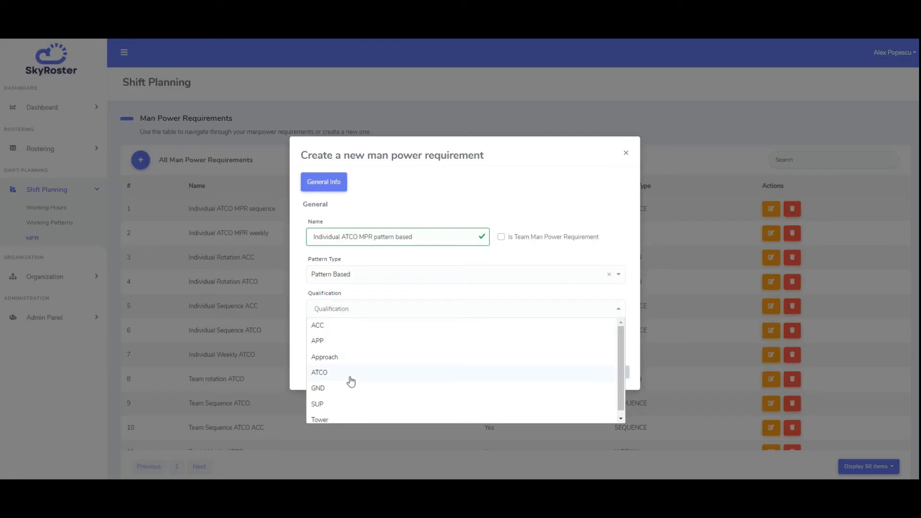
click(320, 372)
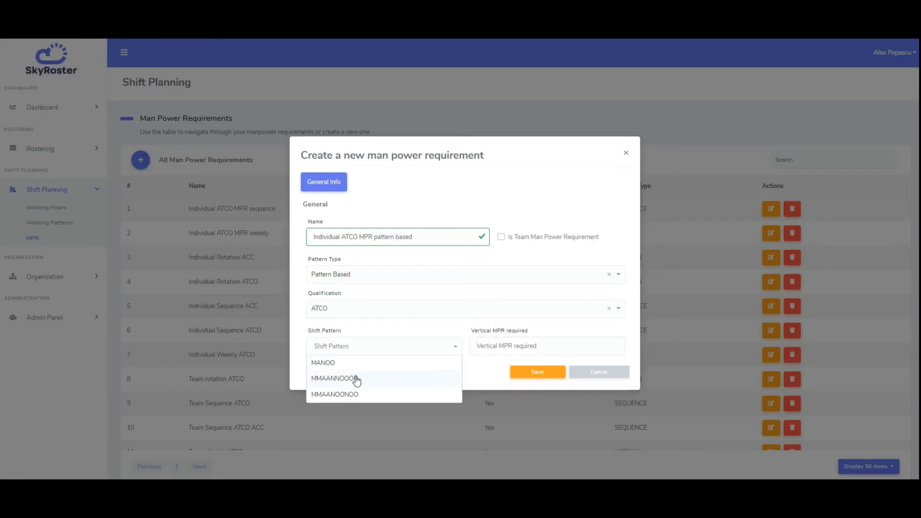
click(342, 379)
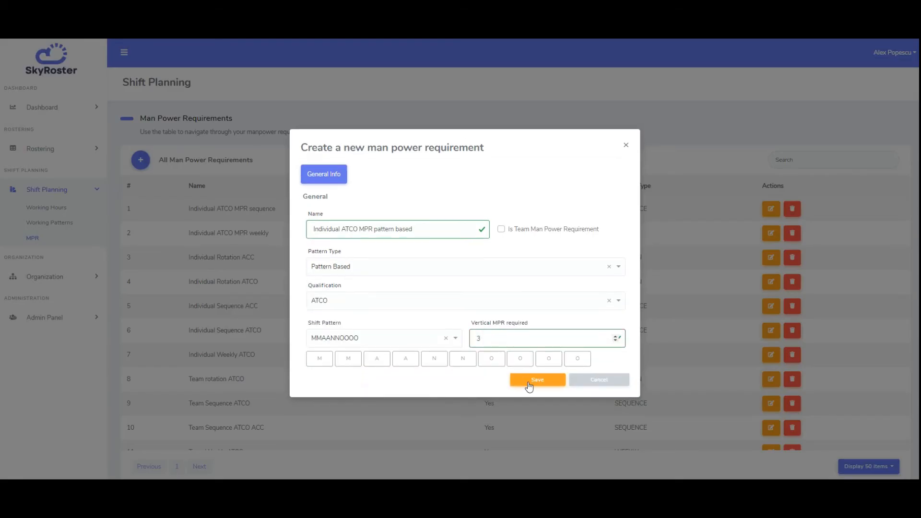
click(537, 380)
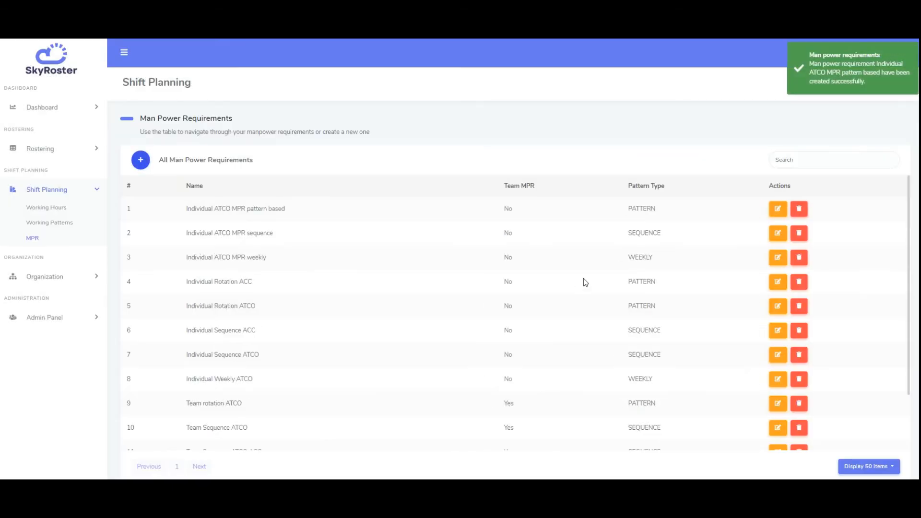
mouse_move(732, 217)
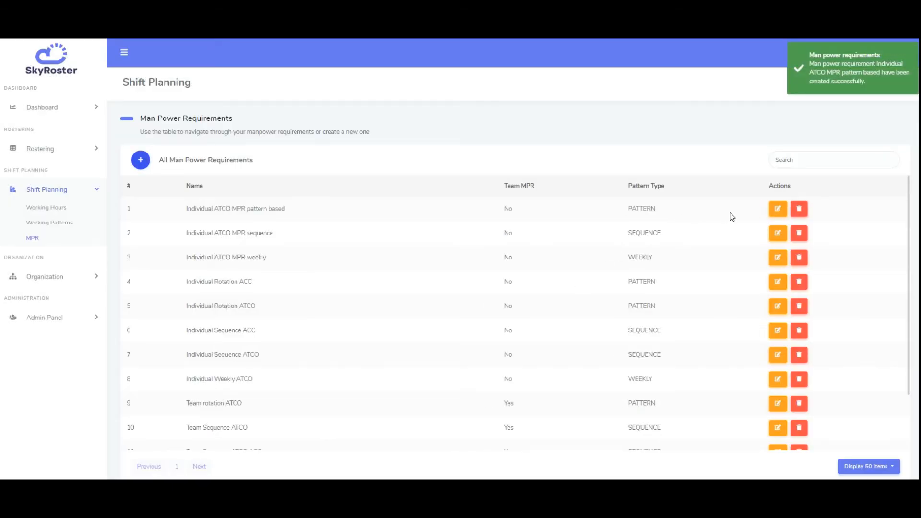
mouse_move(733, 268)
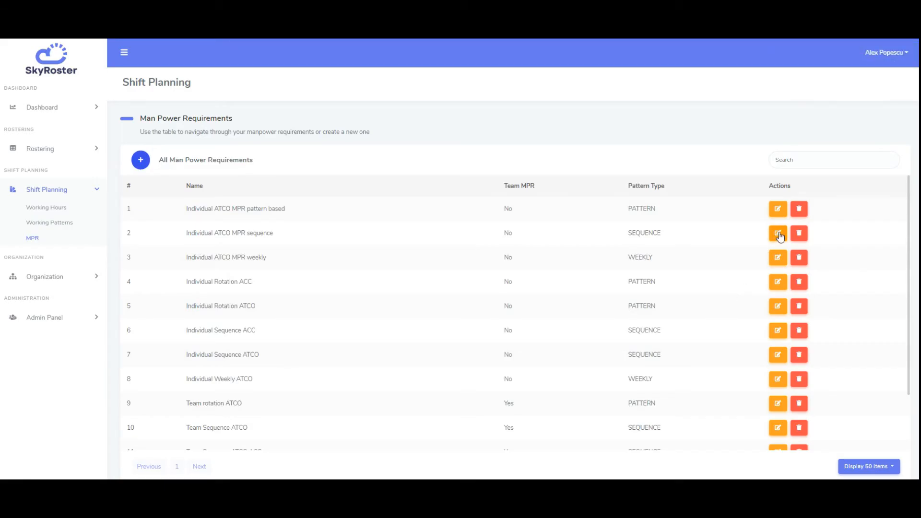
- Edit Individual ATCO MPR sequence and add a new date range under its specific requirements
click(777, 233)
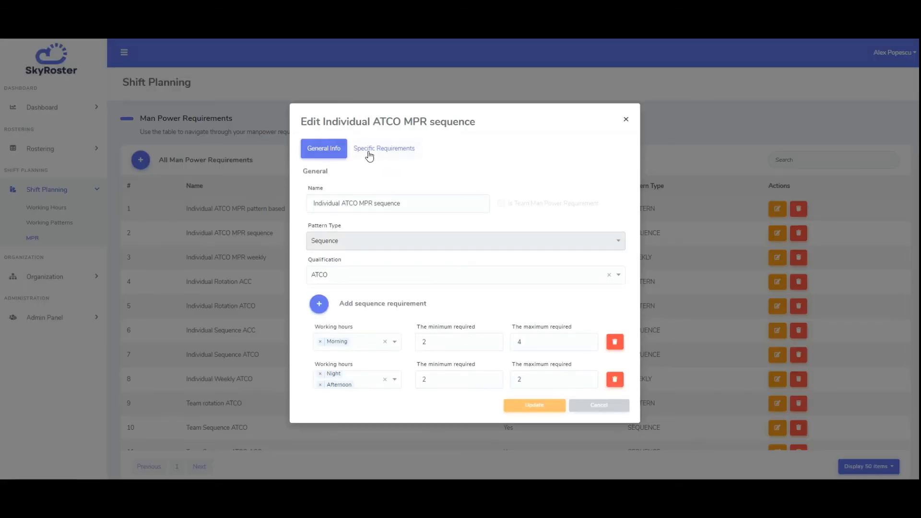
mouse_move(375, 155)
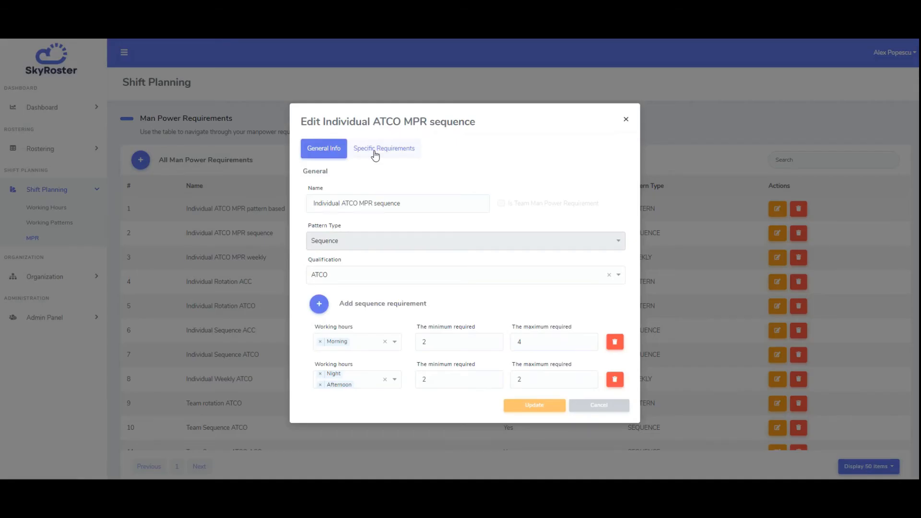
click(384, 148)
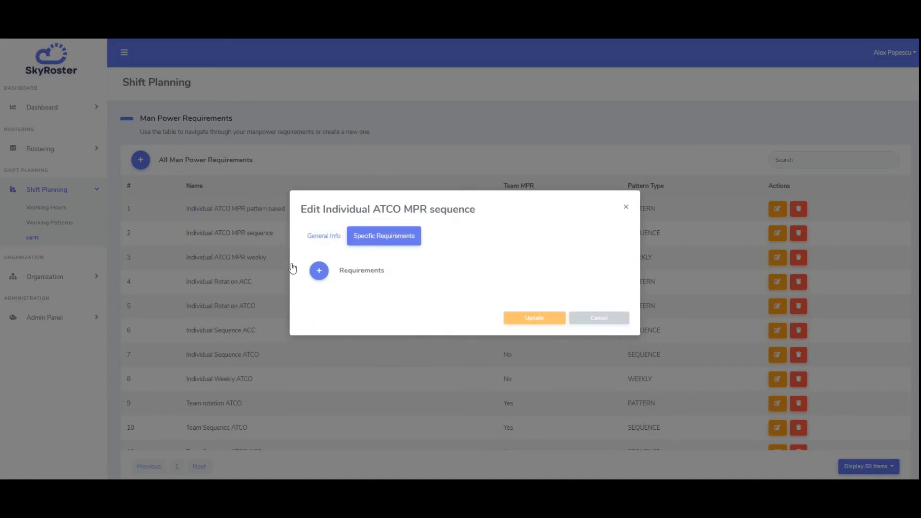
click(318, 271)
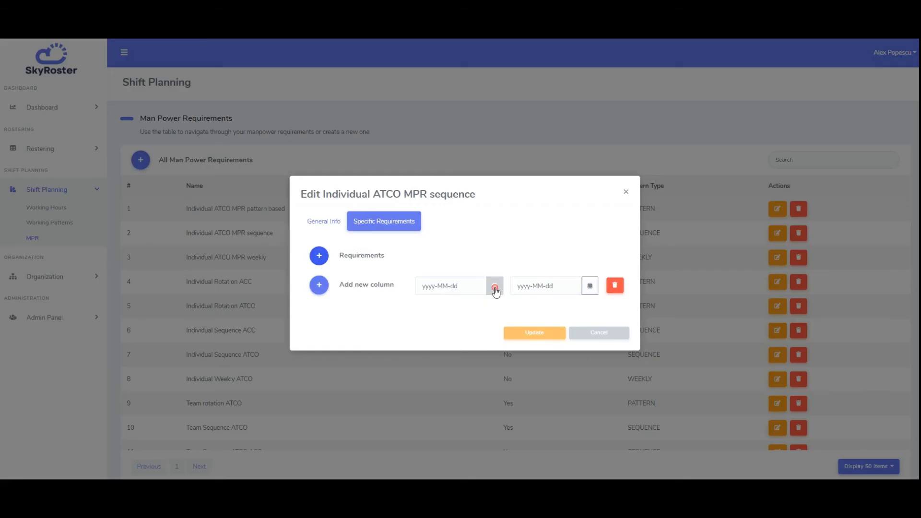
- Set the specific requirement period from 2020-07-18 to 2020-07-19
text(2020-07-18)
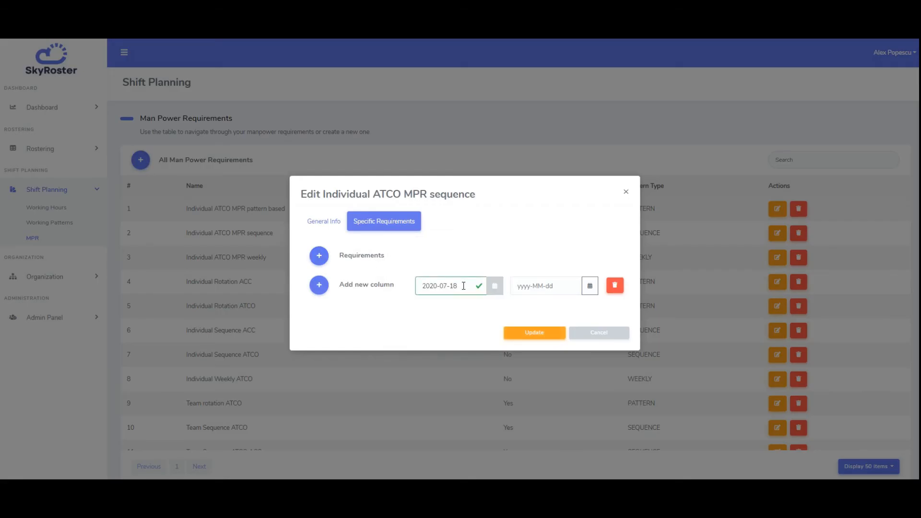
click(590, 285)
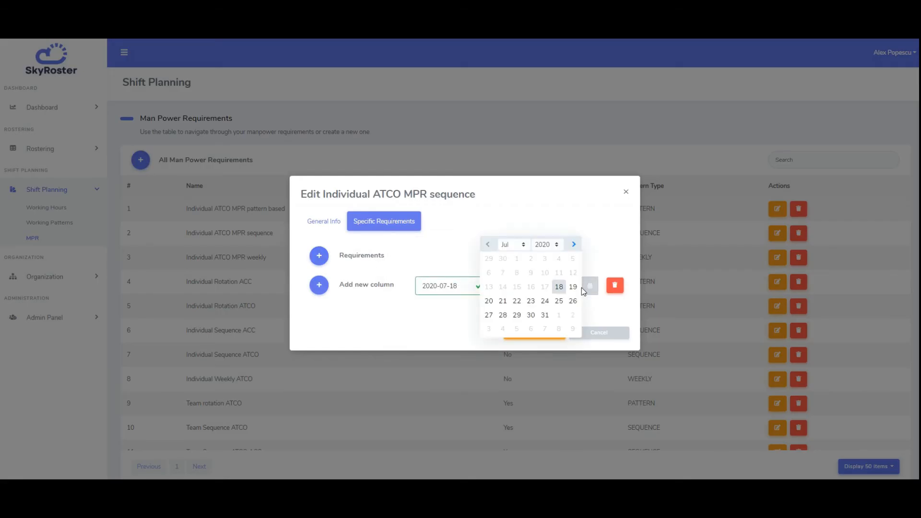
click(573, 286)
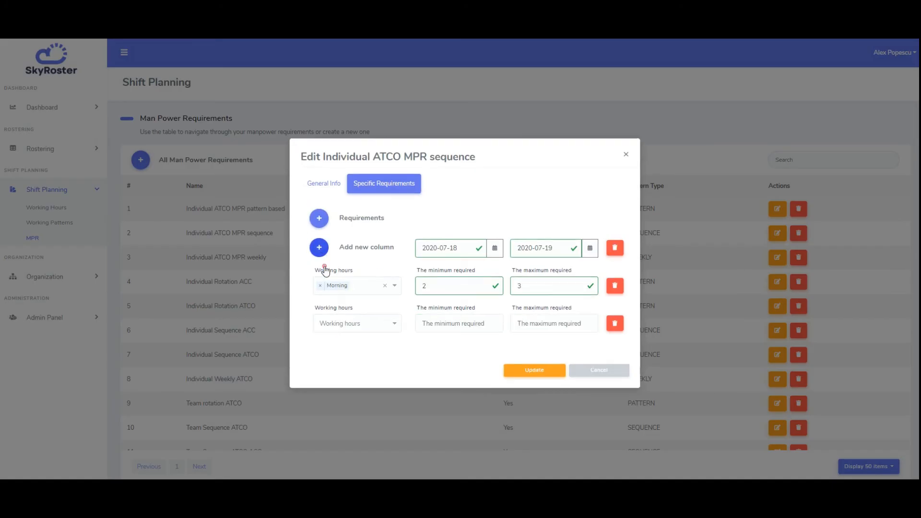
- Assign Afternoon (3–4) to the second row and Night (2–2) to the third row of the period
click(356, 324)
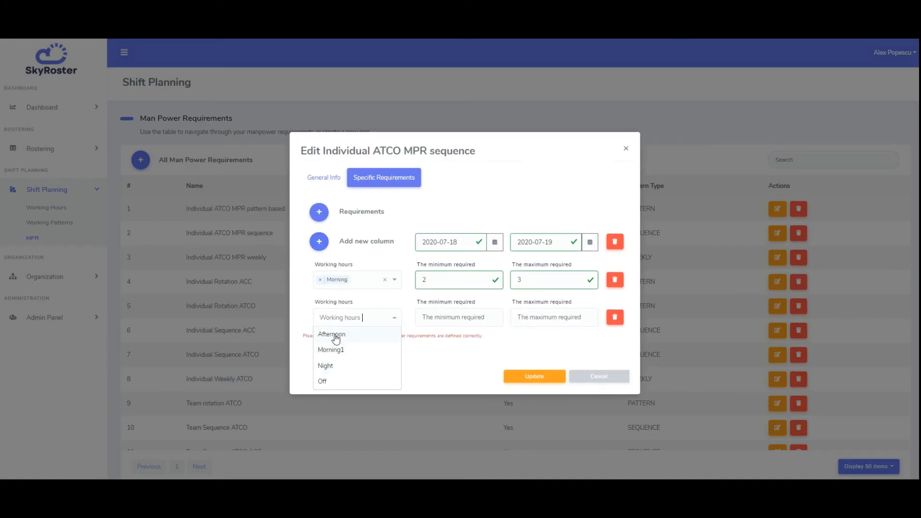
click(331, 334)
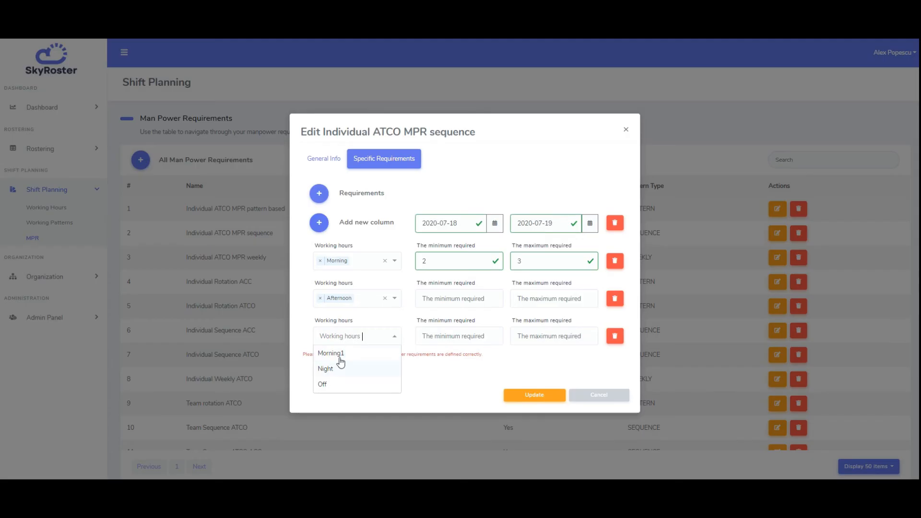
click(326, 368)
text(2)
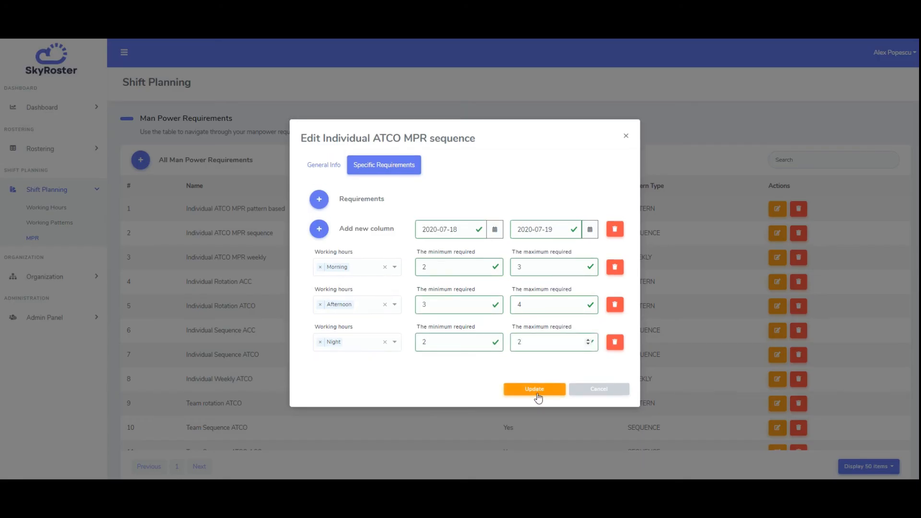
- Update the date-specific requirements and review the thirteen-entry requirements list
click(534, 390)
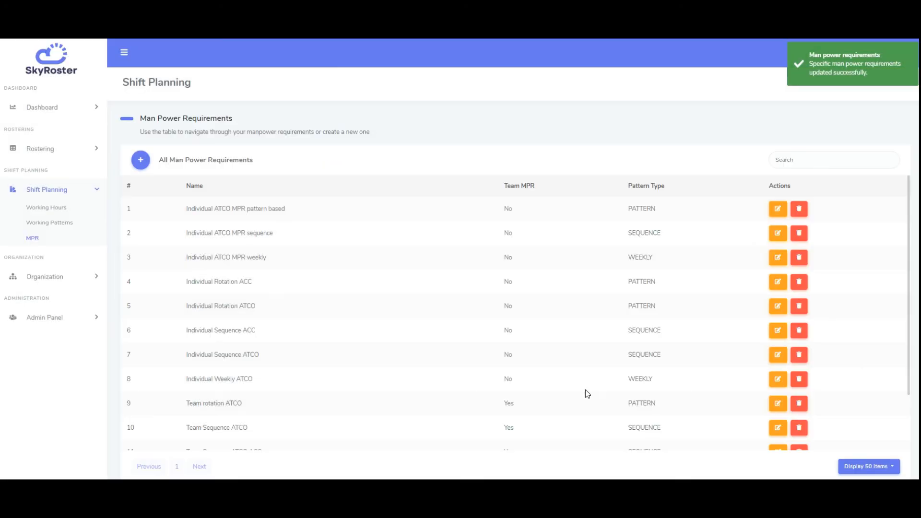
mouse_move(377, 303)
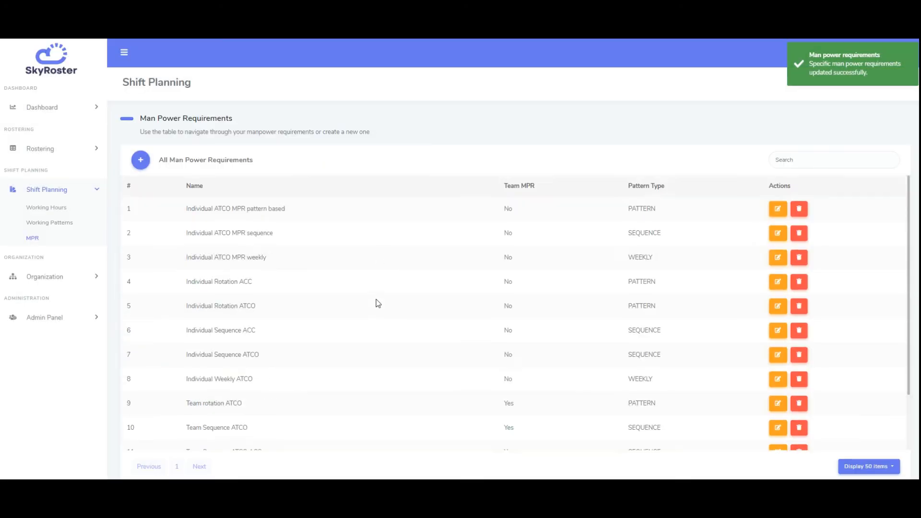
scroll(down, 3)
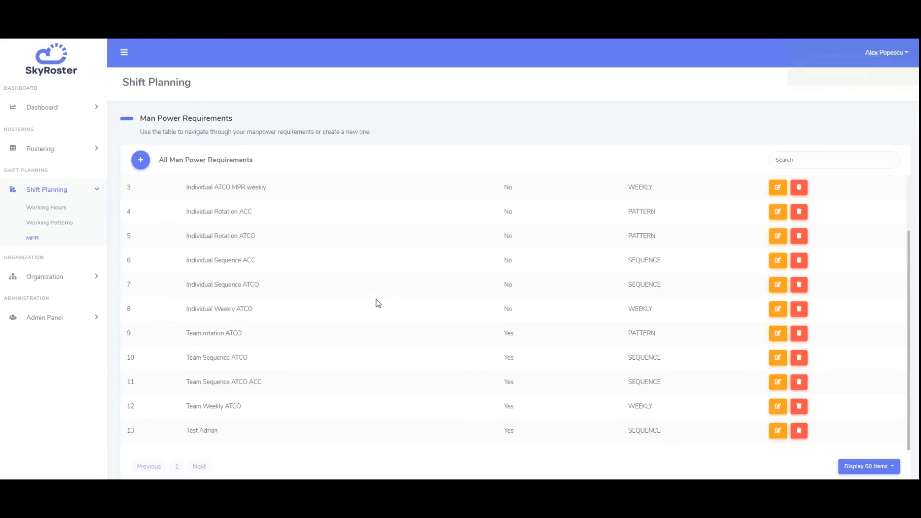